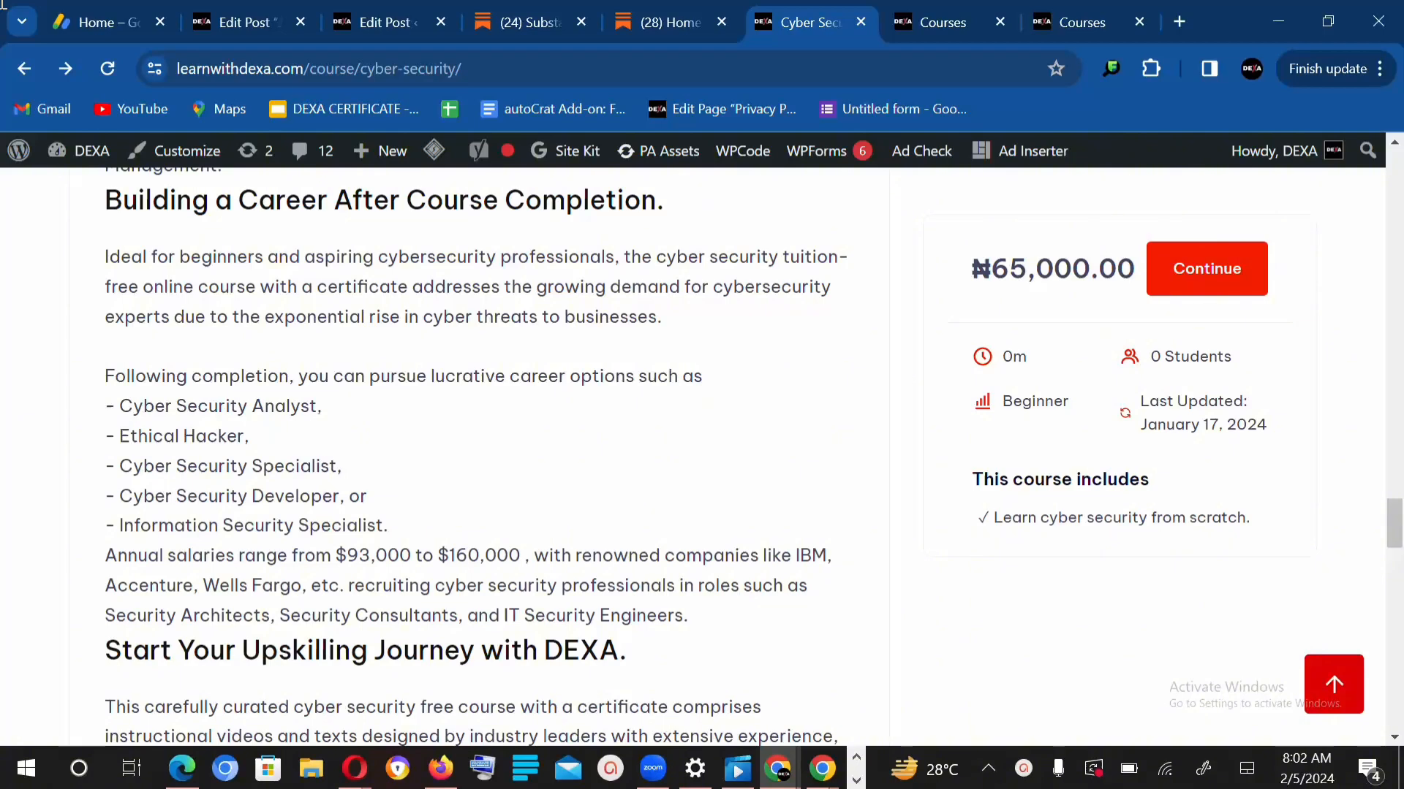
mouse_move(1106, 344)
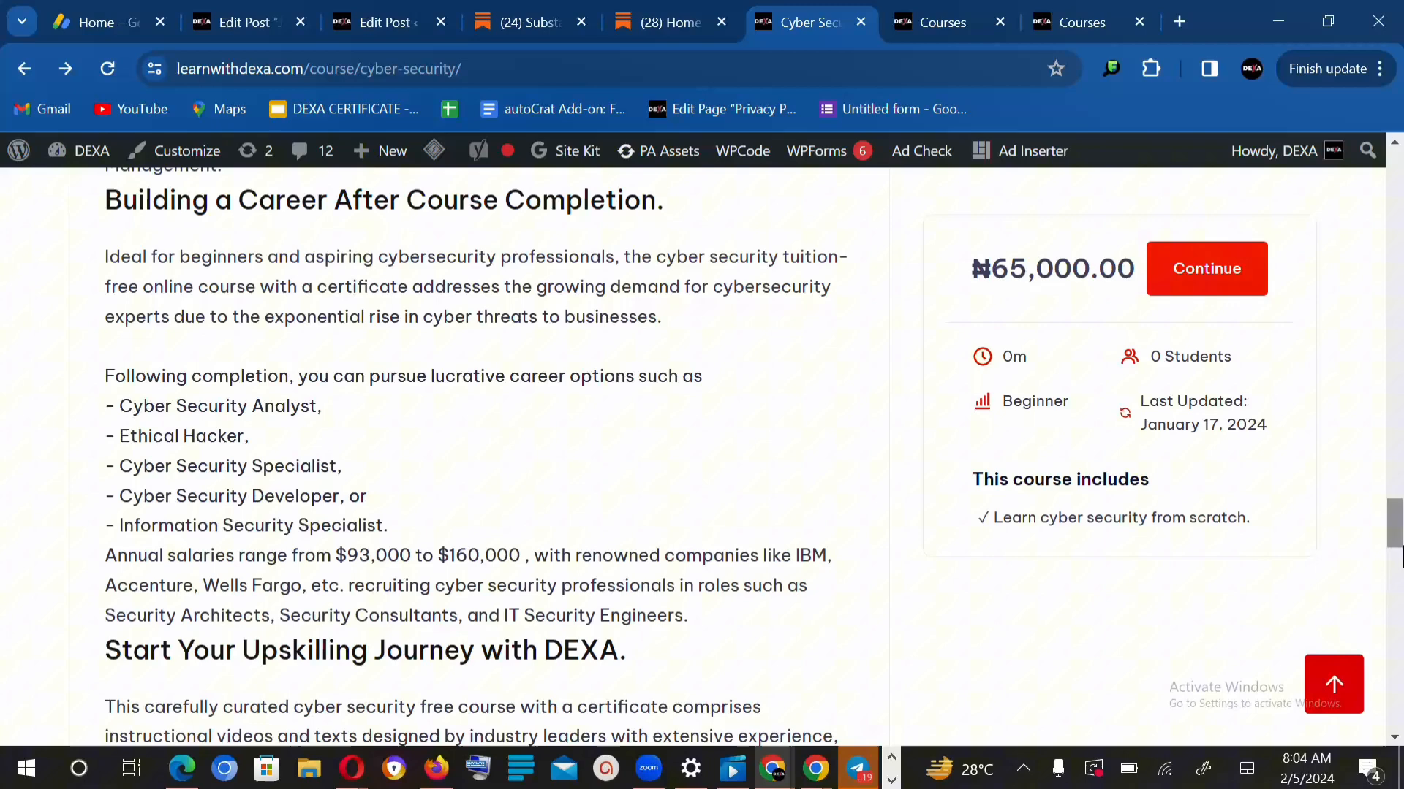
Scroll up to the Benefits of Course Completion section and its seven-point list.
scroll("up", 3)
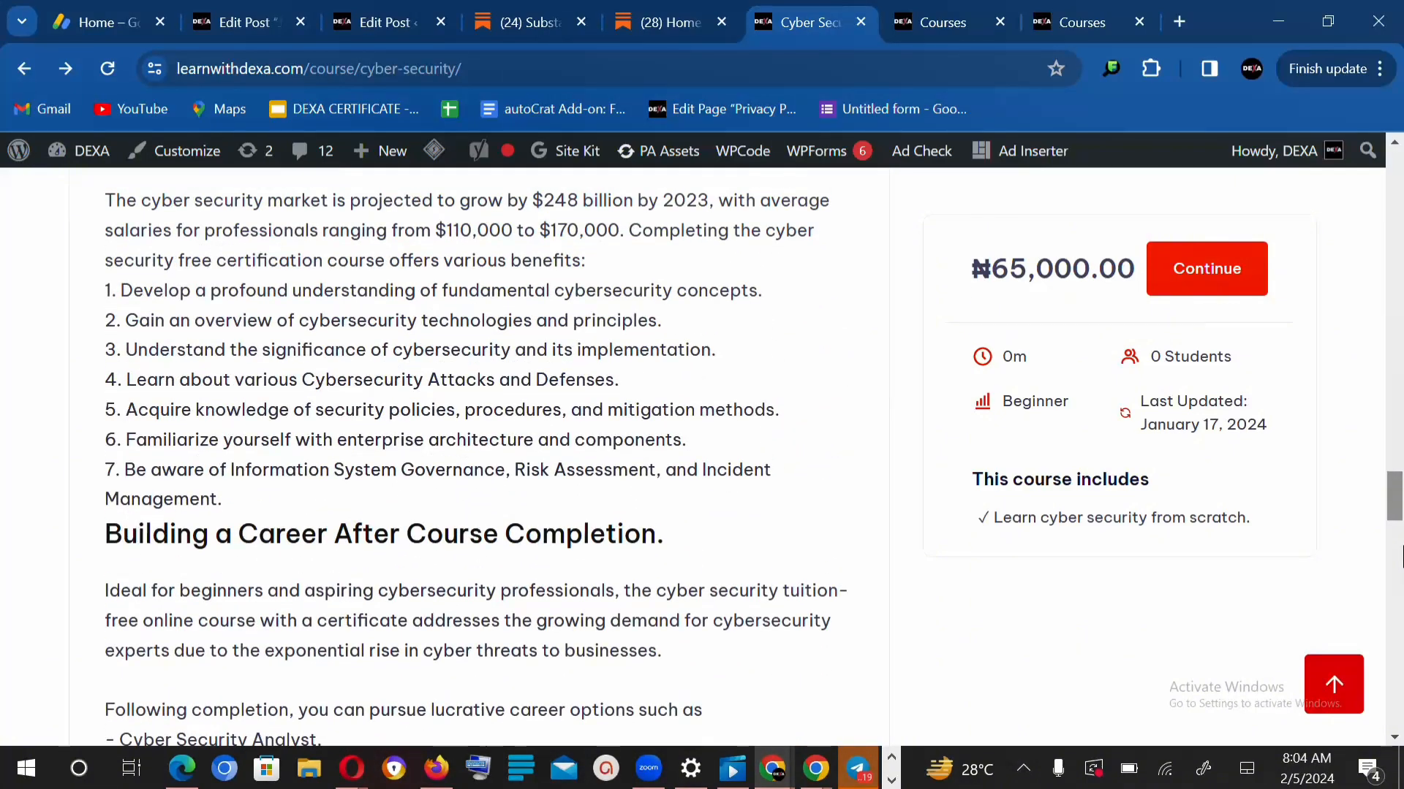
scroll("up", 3)
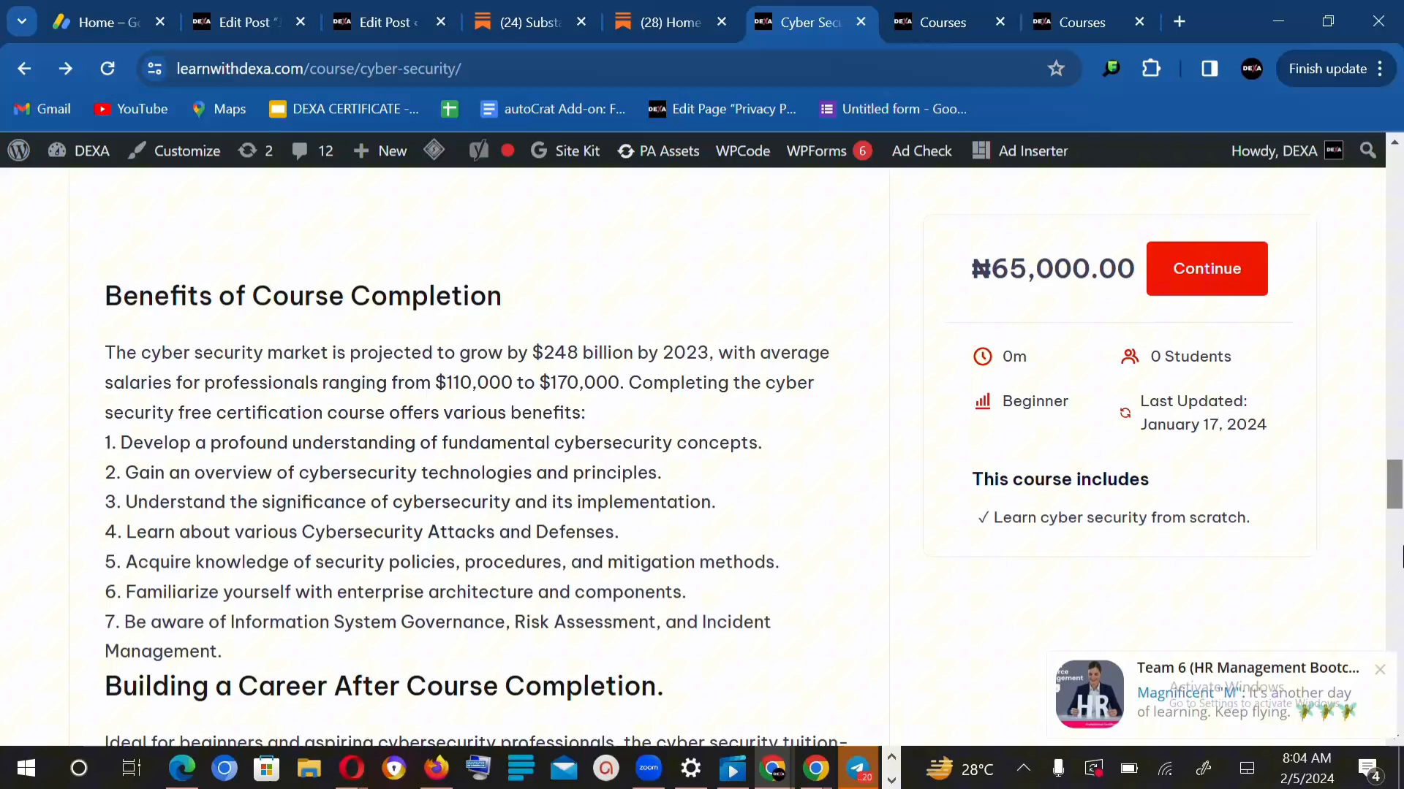
mouse_move(1193, 713)
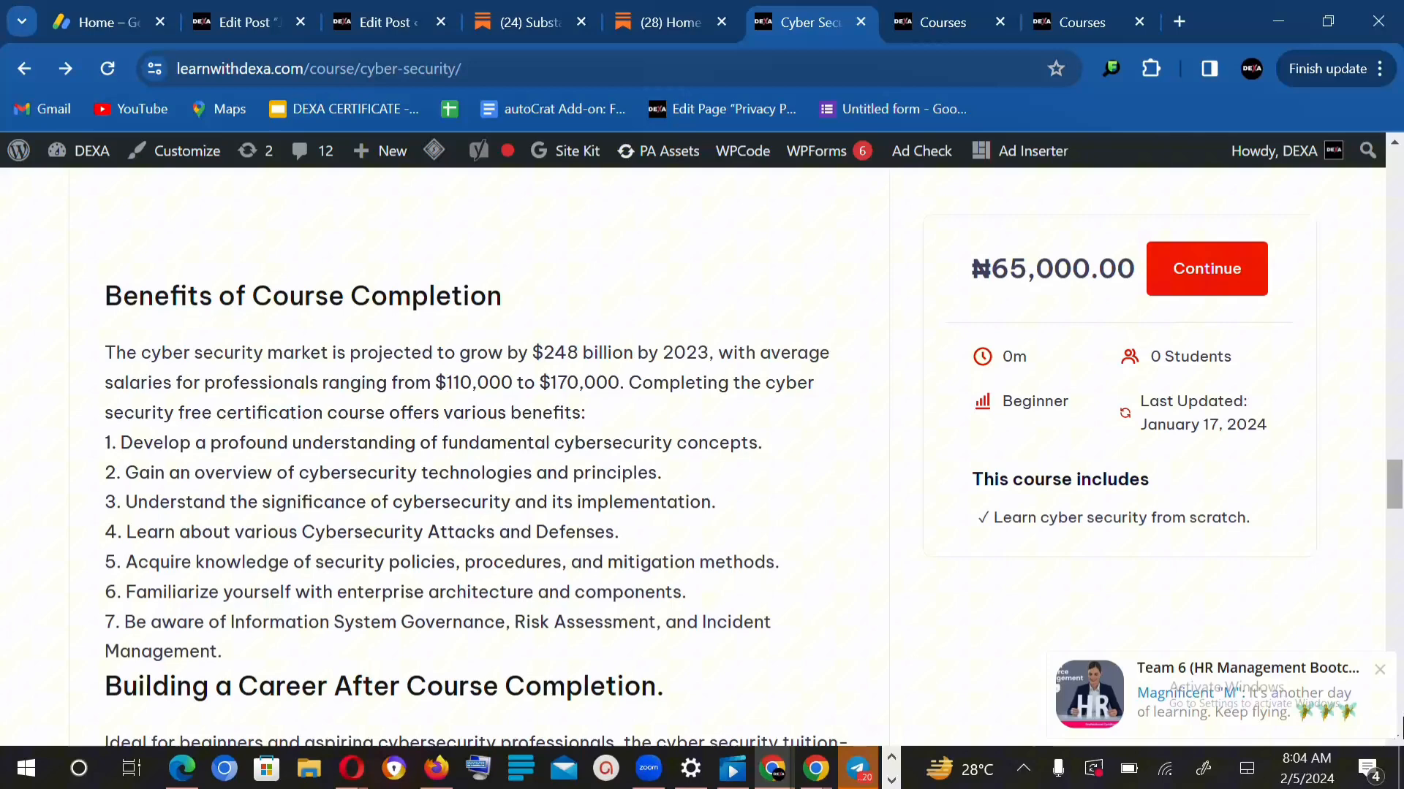
left_click(1378, 669)
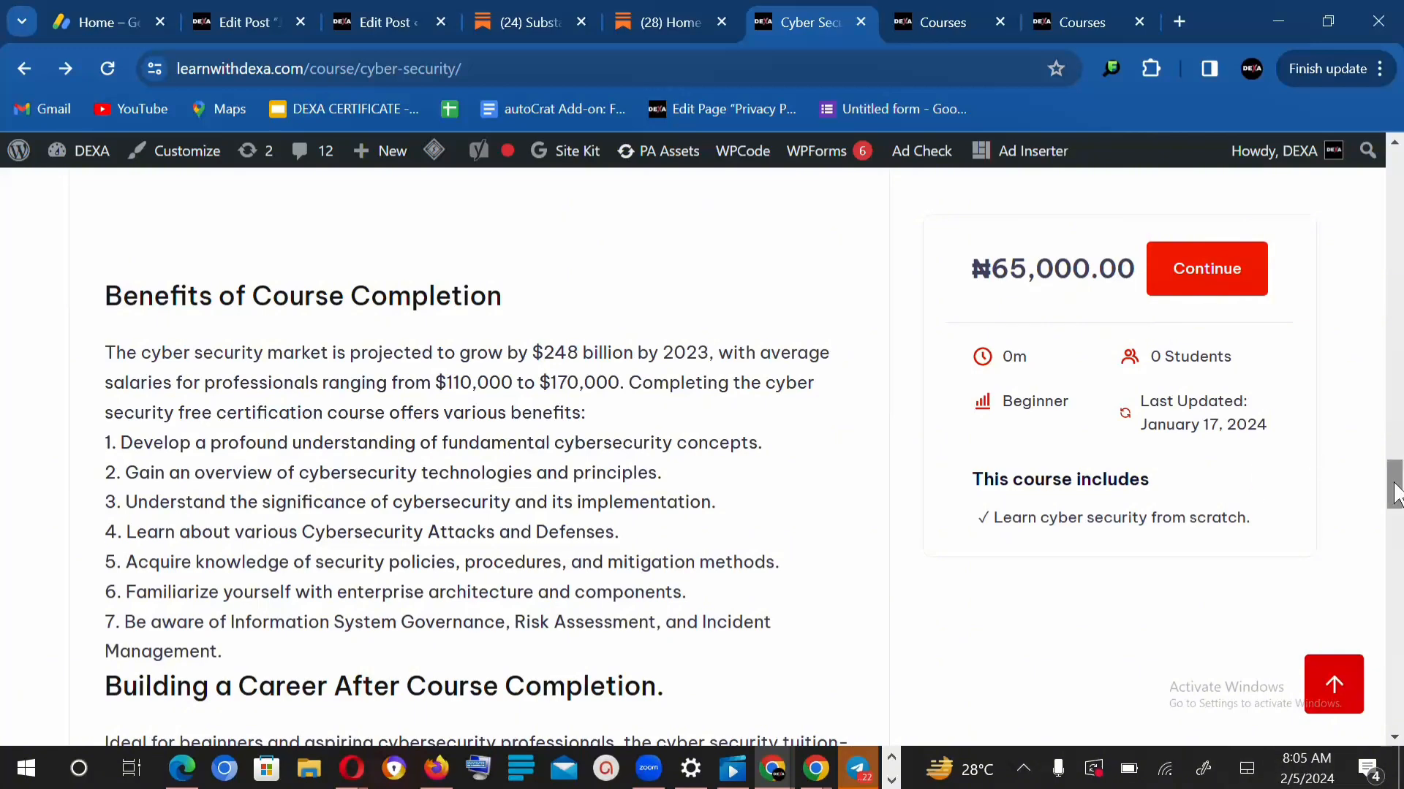
Scroll back to the top to reveal the course video, instructor details and Overview.
scroll("down", 3)
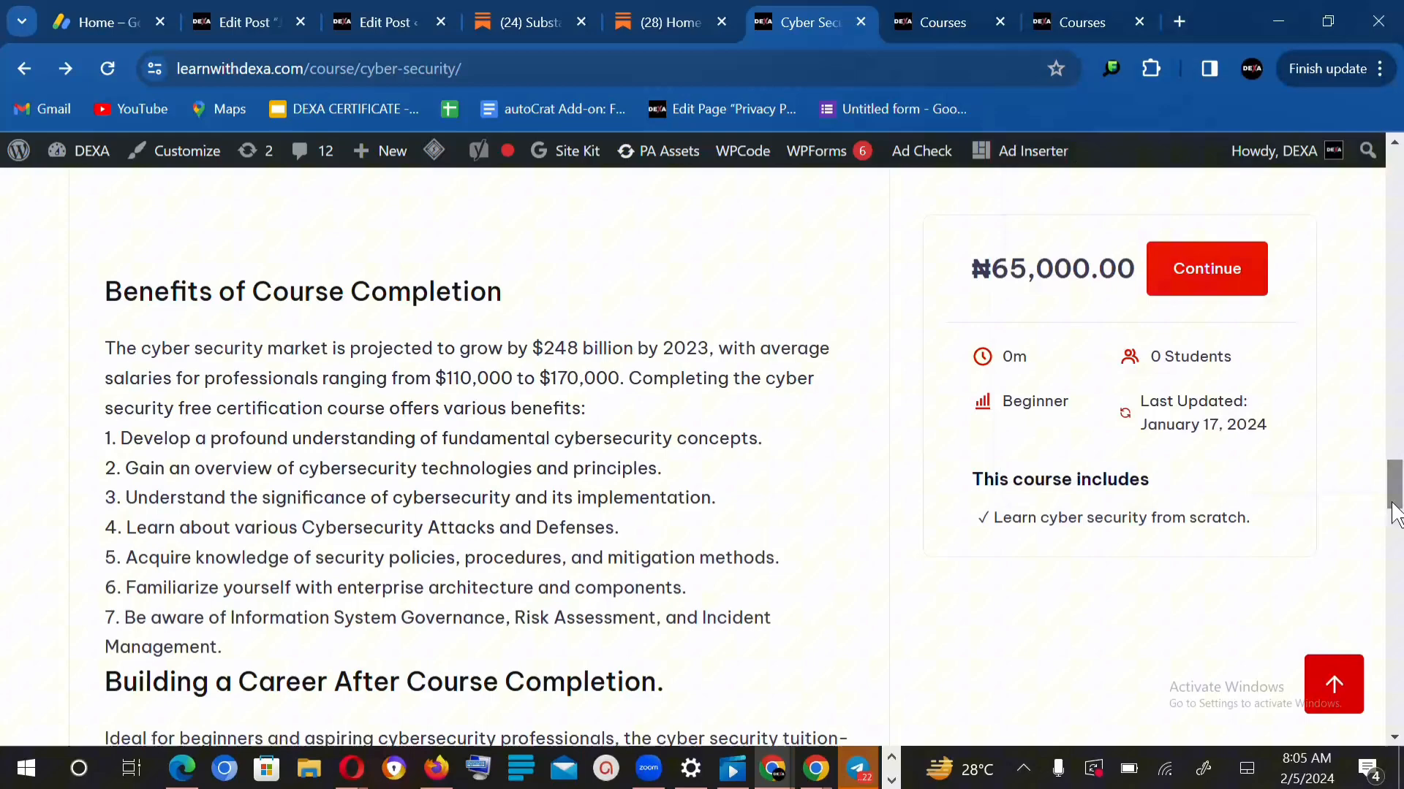
scroll("up", 3)
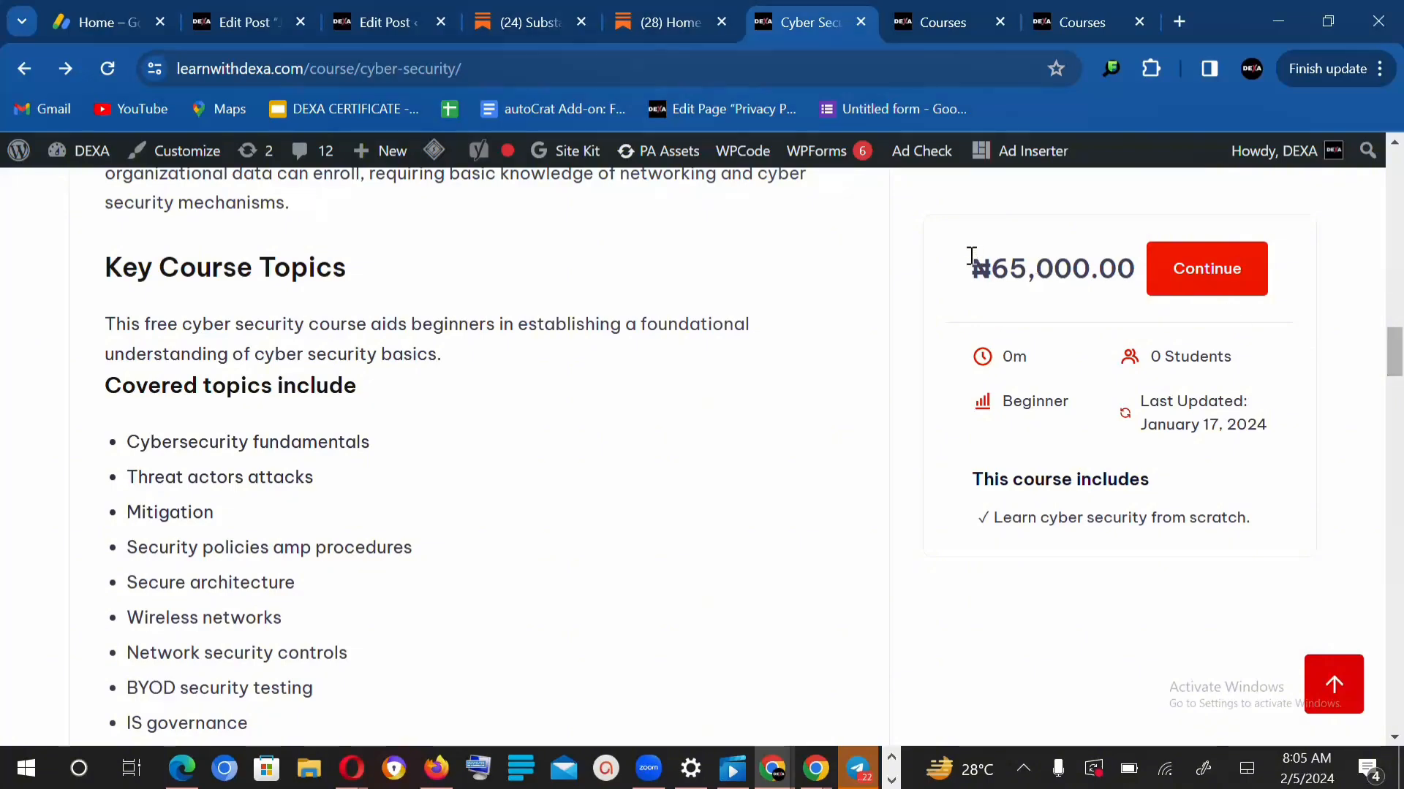
mouse_move(1141, 311)
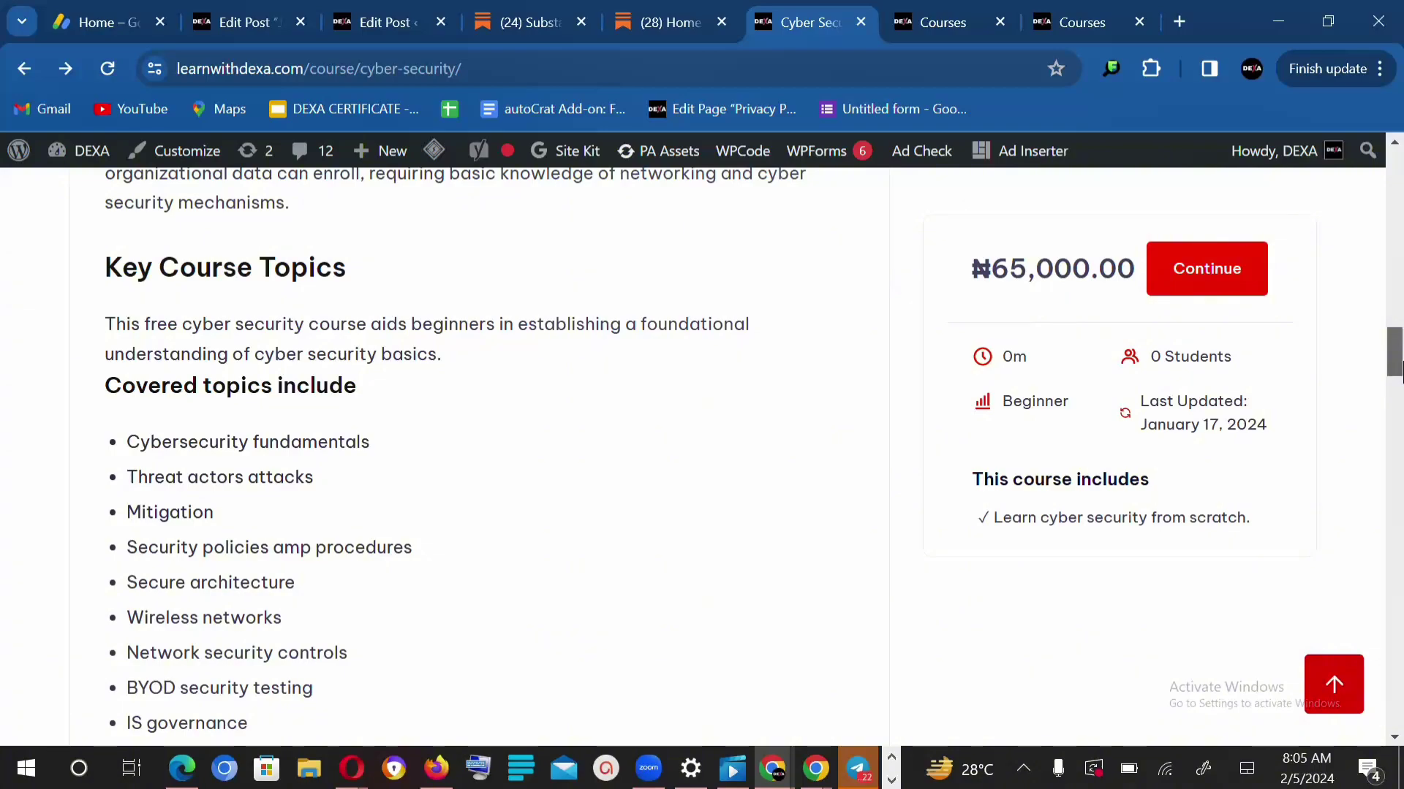
scroll("up", 3)
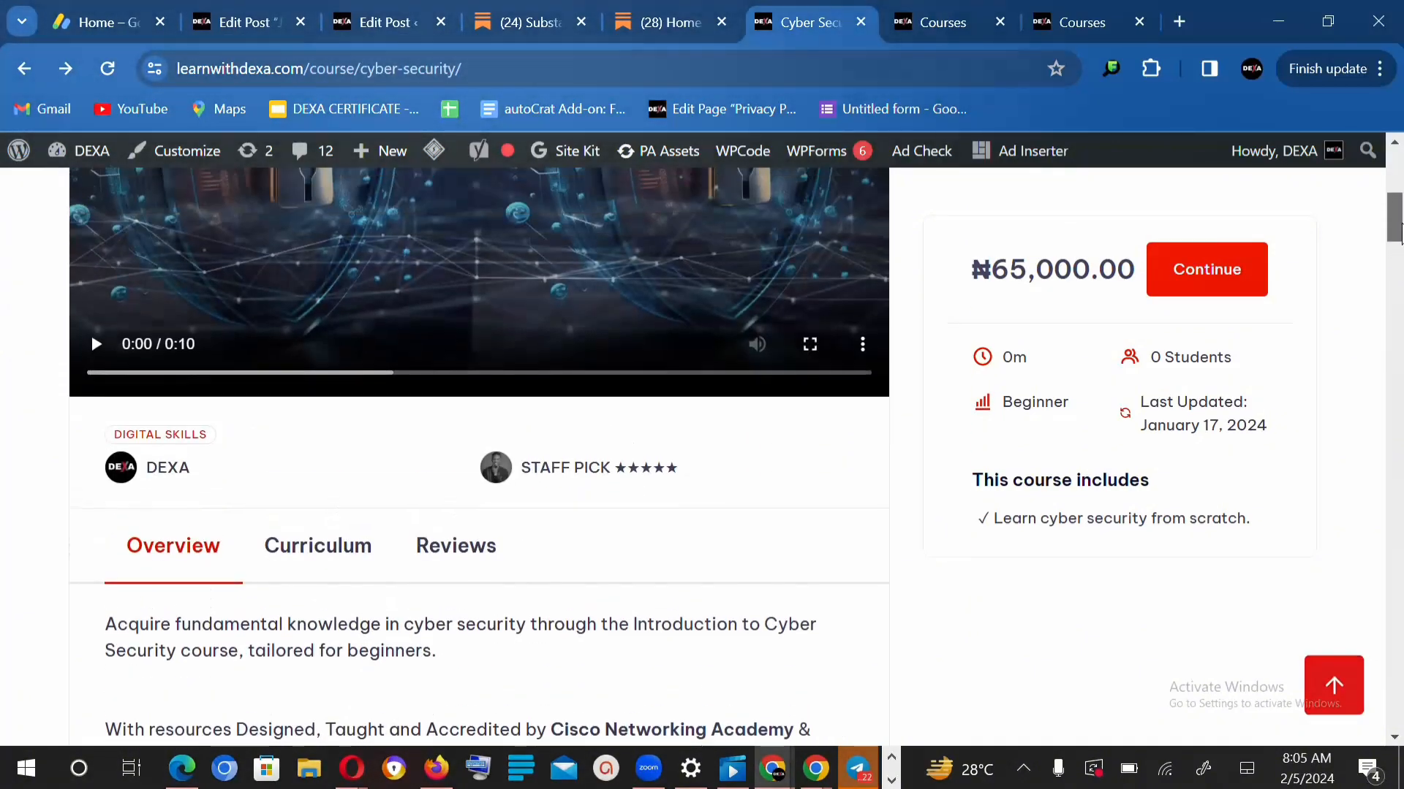
Play the 10-second course preview video through to its title card.
scroll("up", 3)
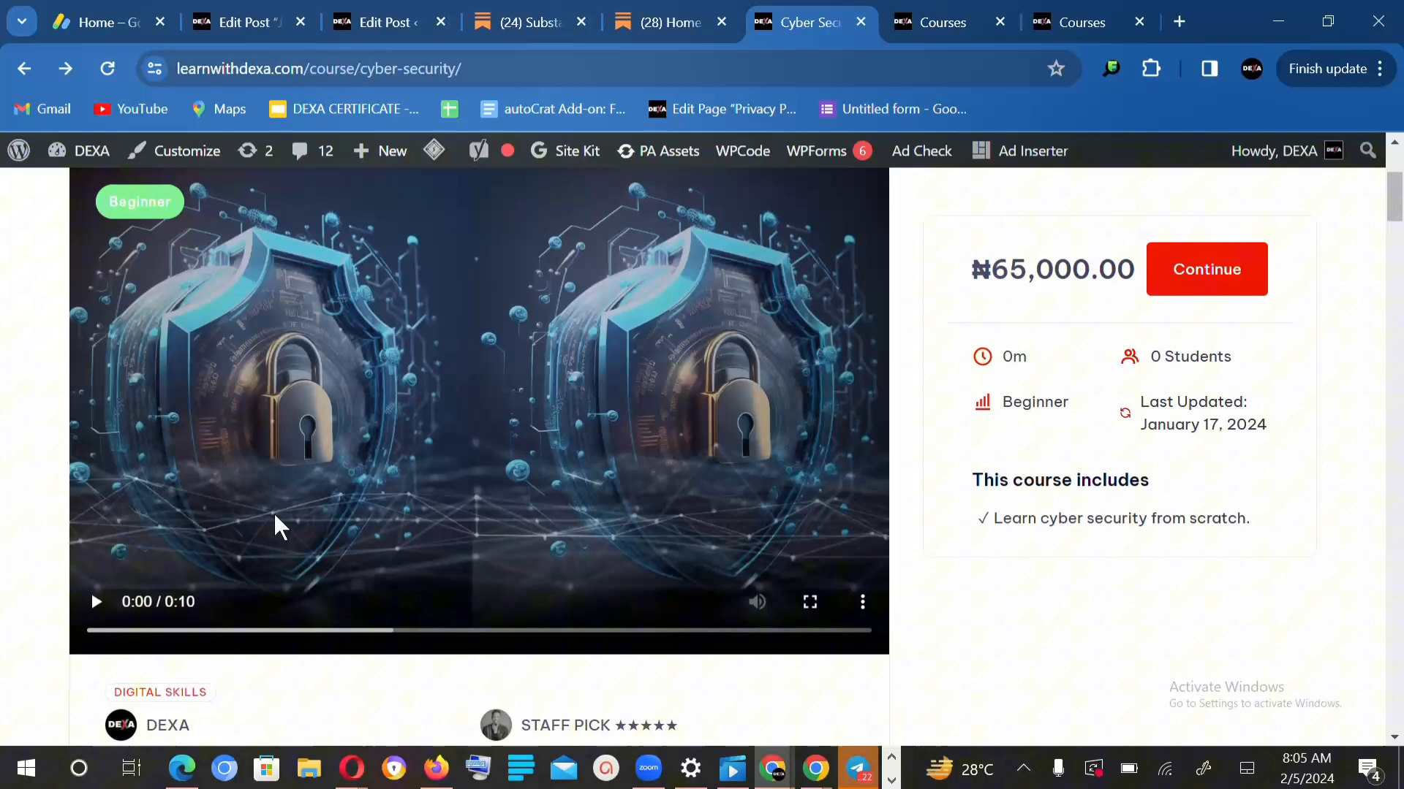
left_click(95, 602)
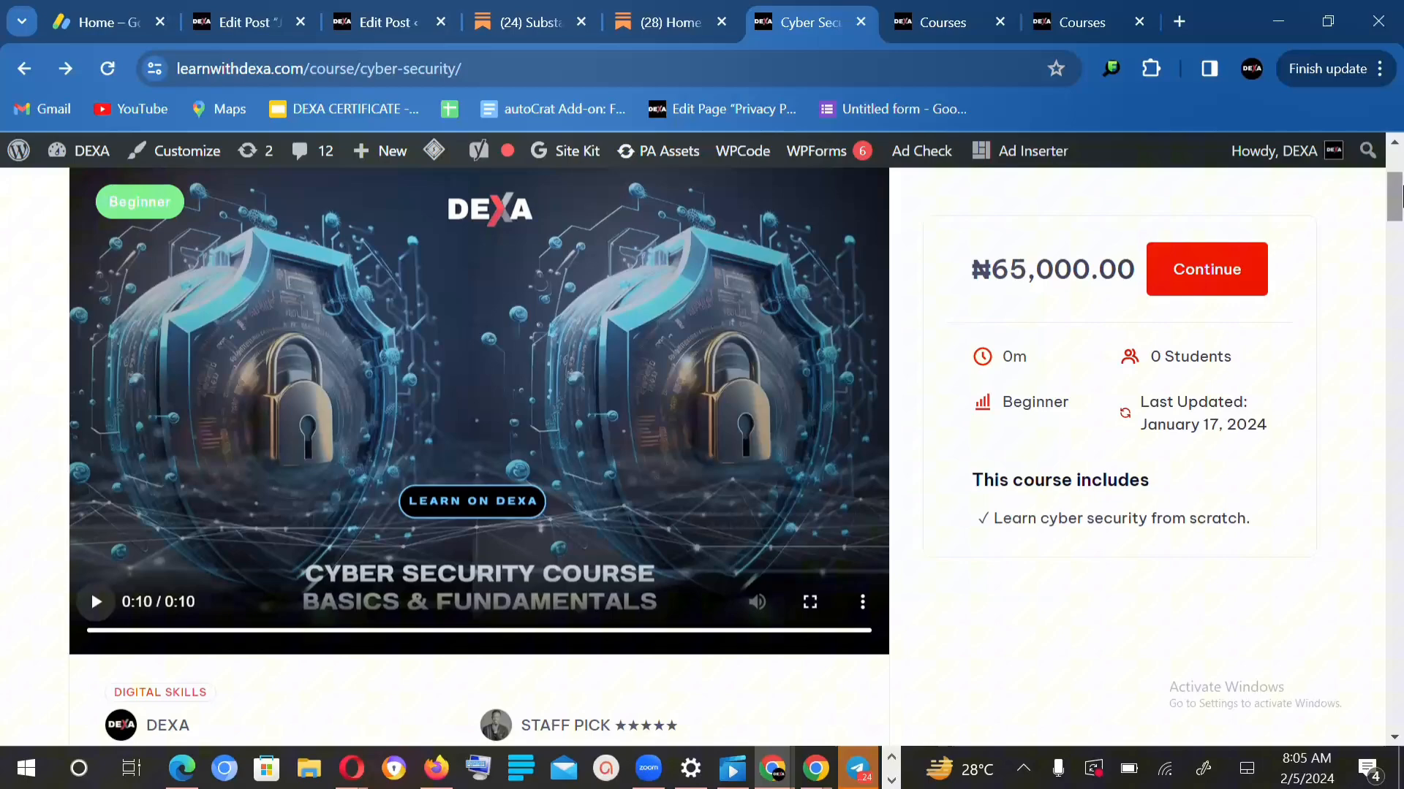
Scroll to the page top and go forward in history to the home page.
scroll("up", 3)
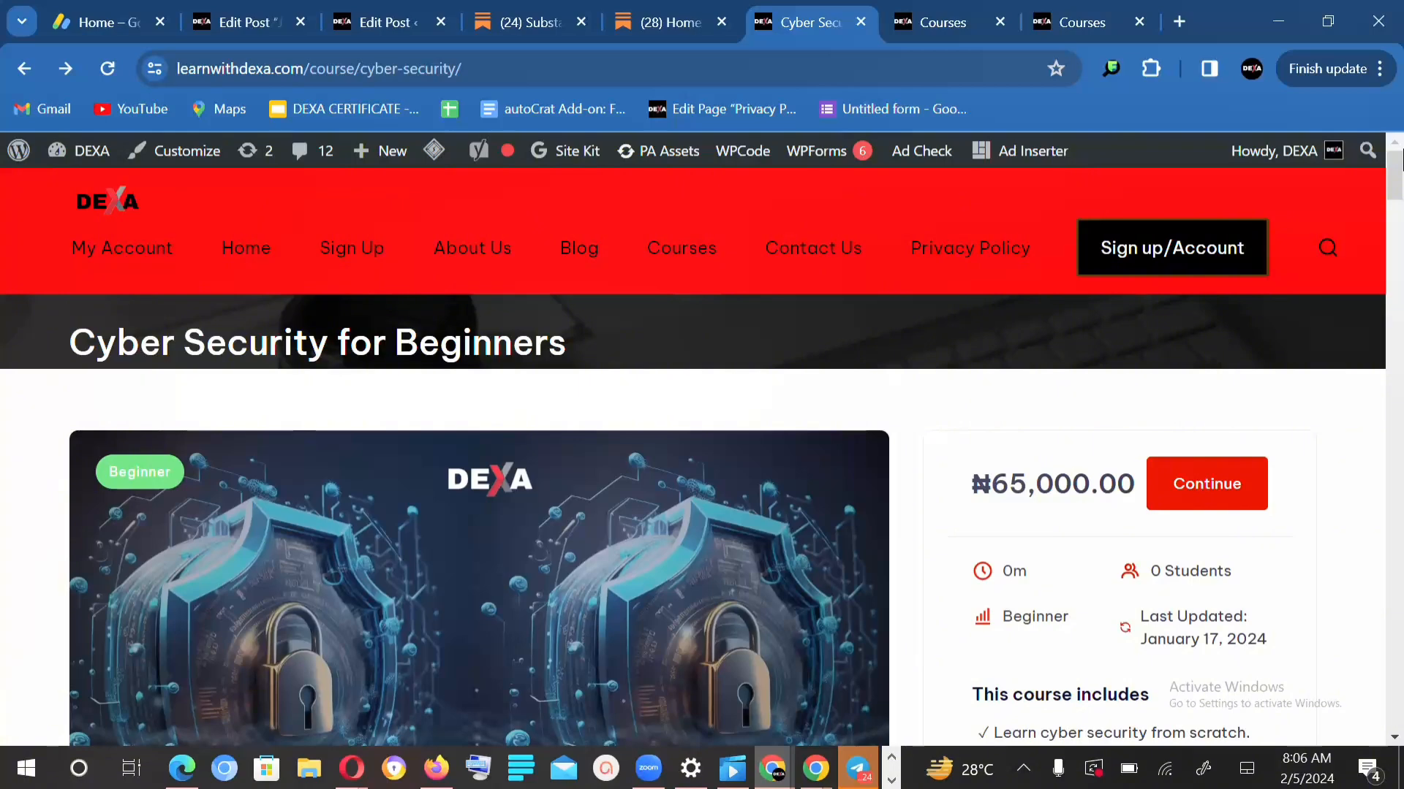
mouse_move(1329, 219)
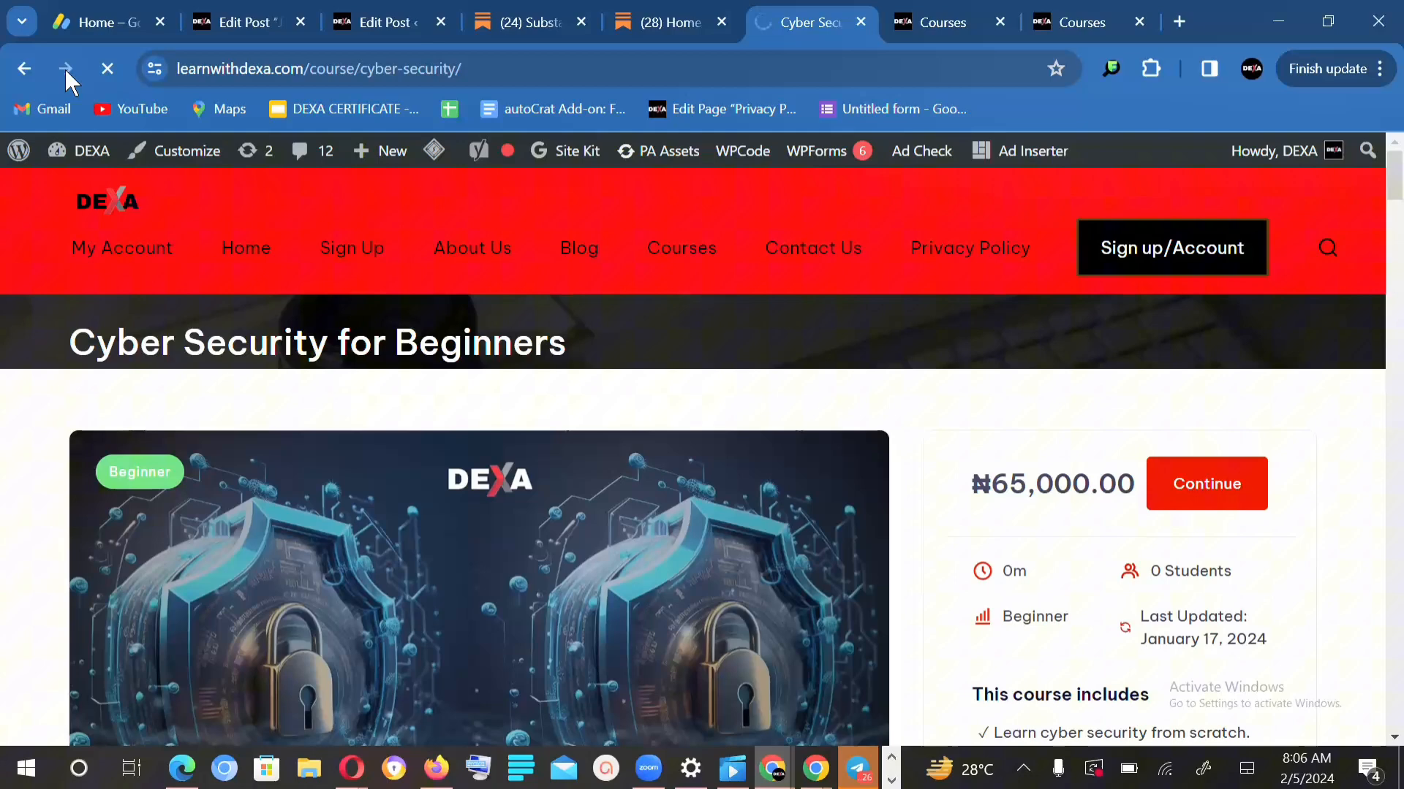
left_click(68, 68)
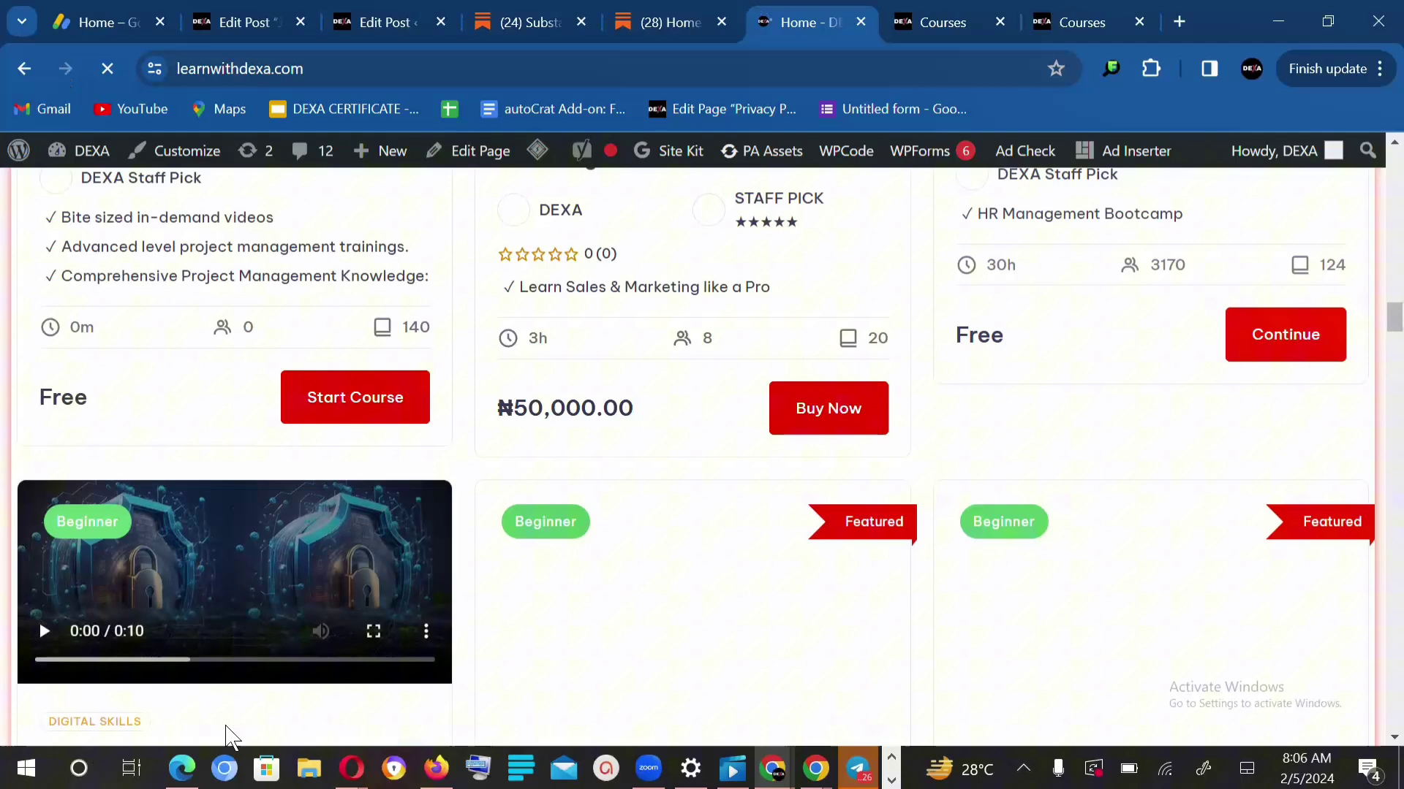
mouse_move(355, 396)
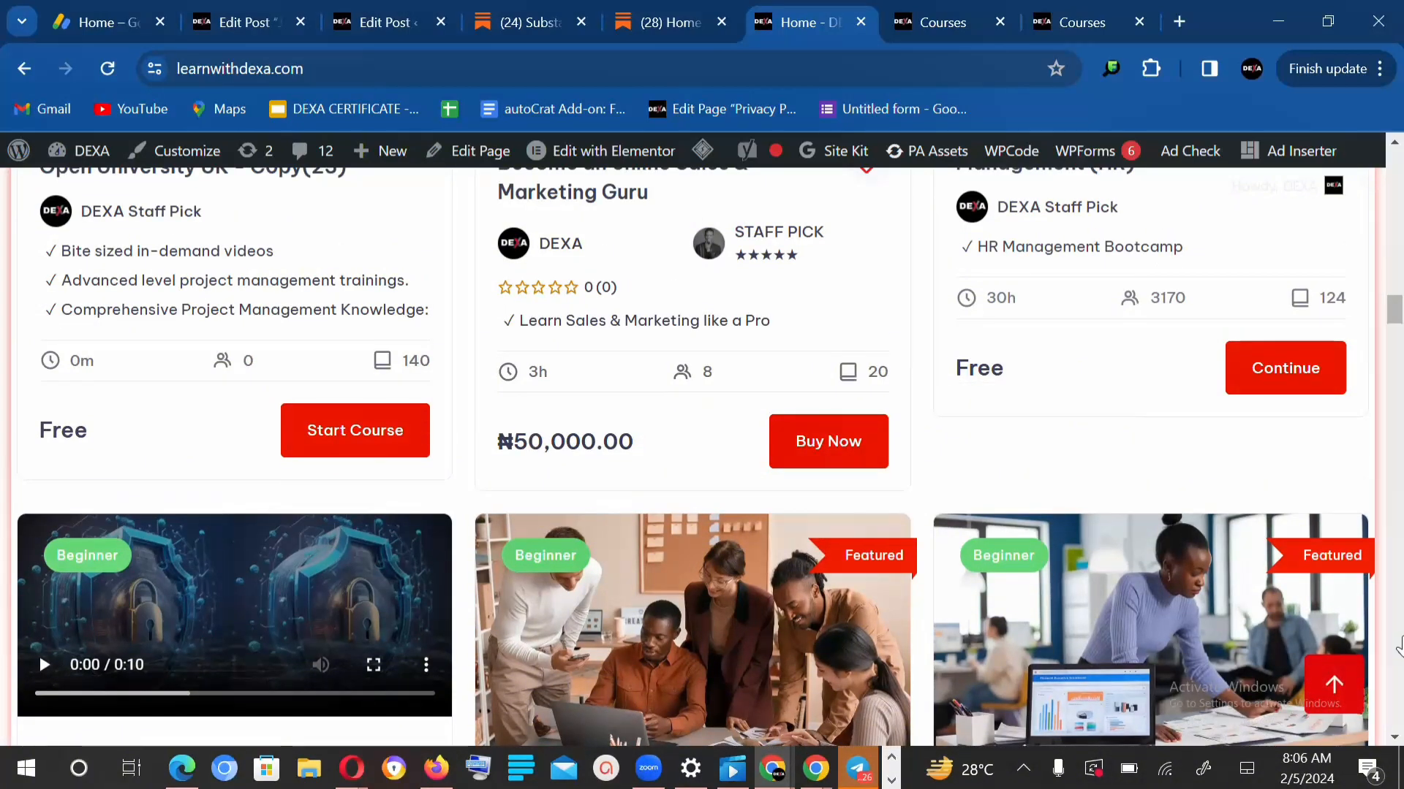
mouse_move(1329, 446)
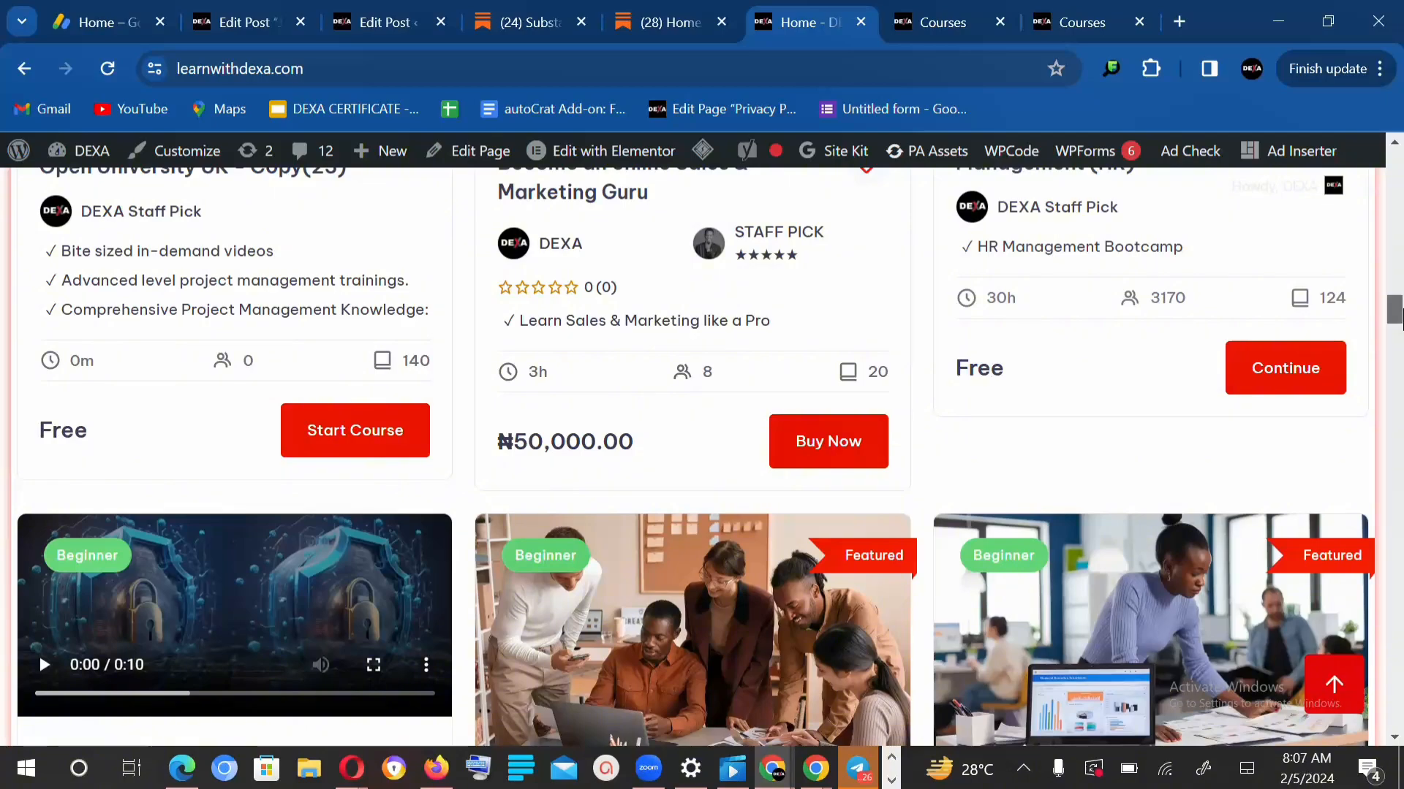
Resume the cyber security course from its card, opening the Overview lesson at 0%.
scroll("up", 3)
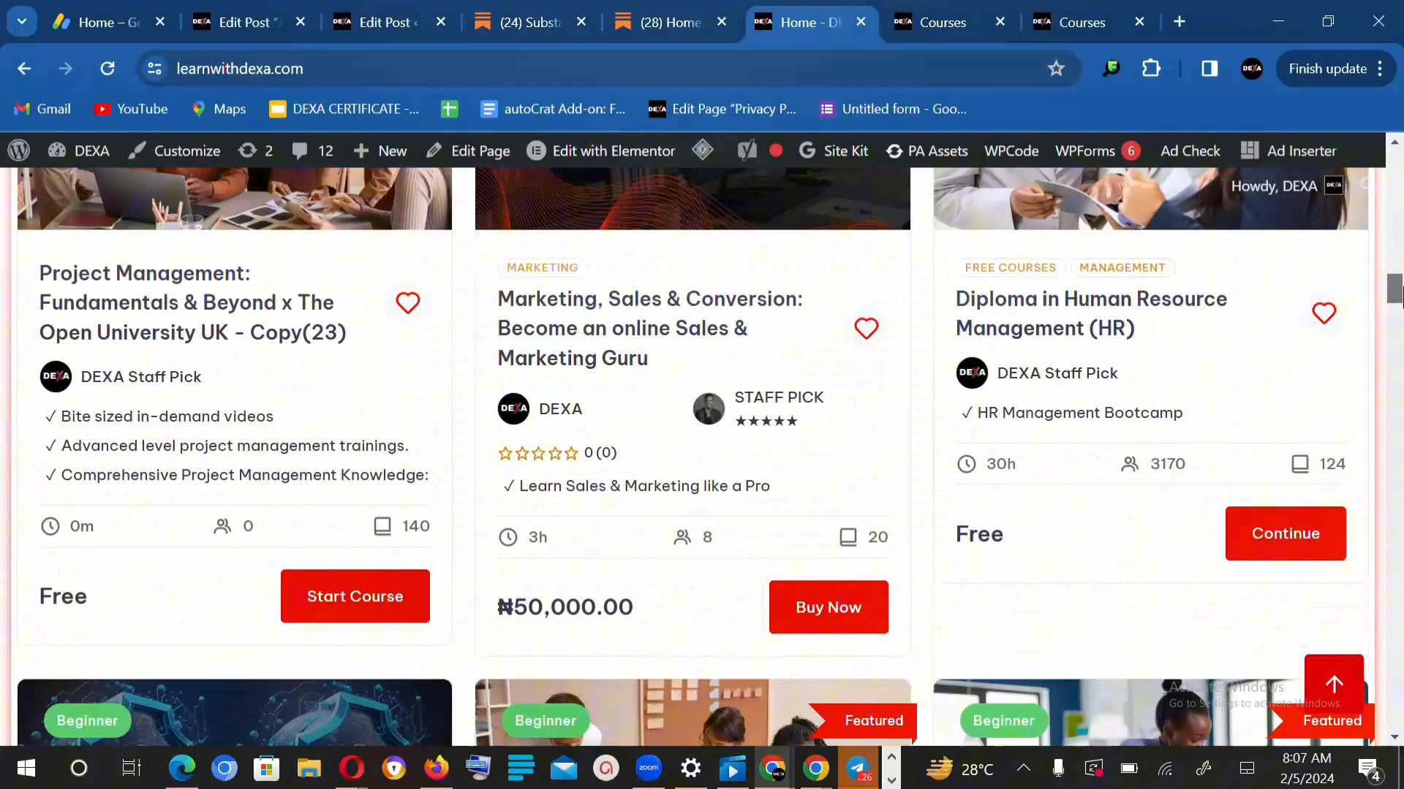
scroll("down", 3)
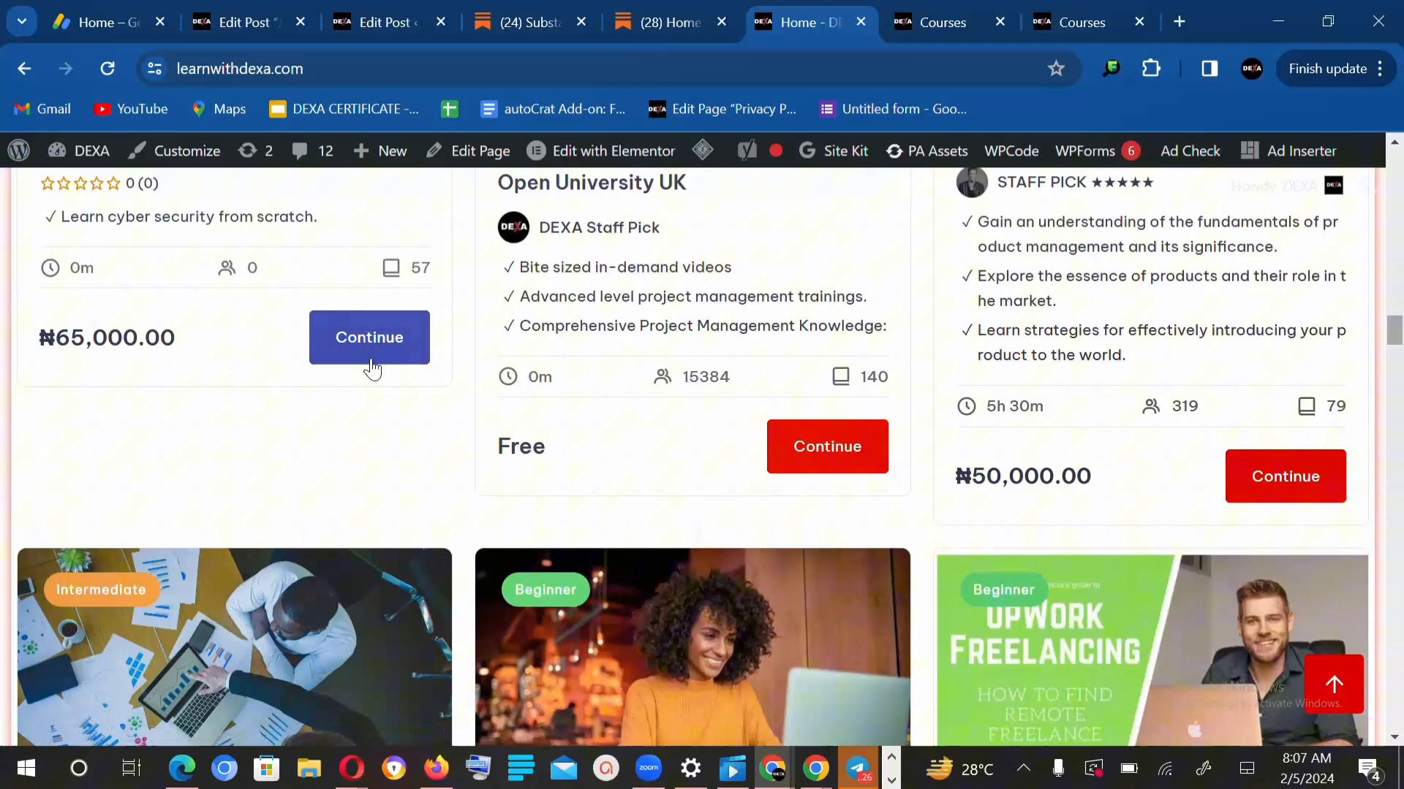
left_click(369, 337)
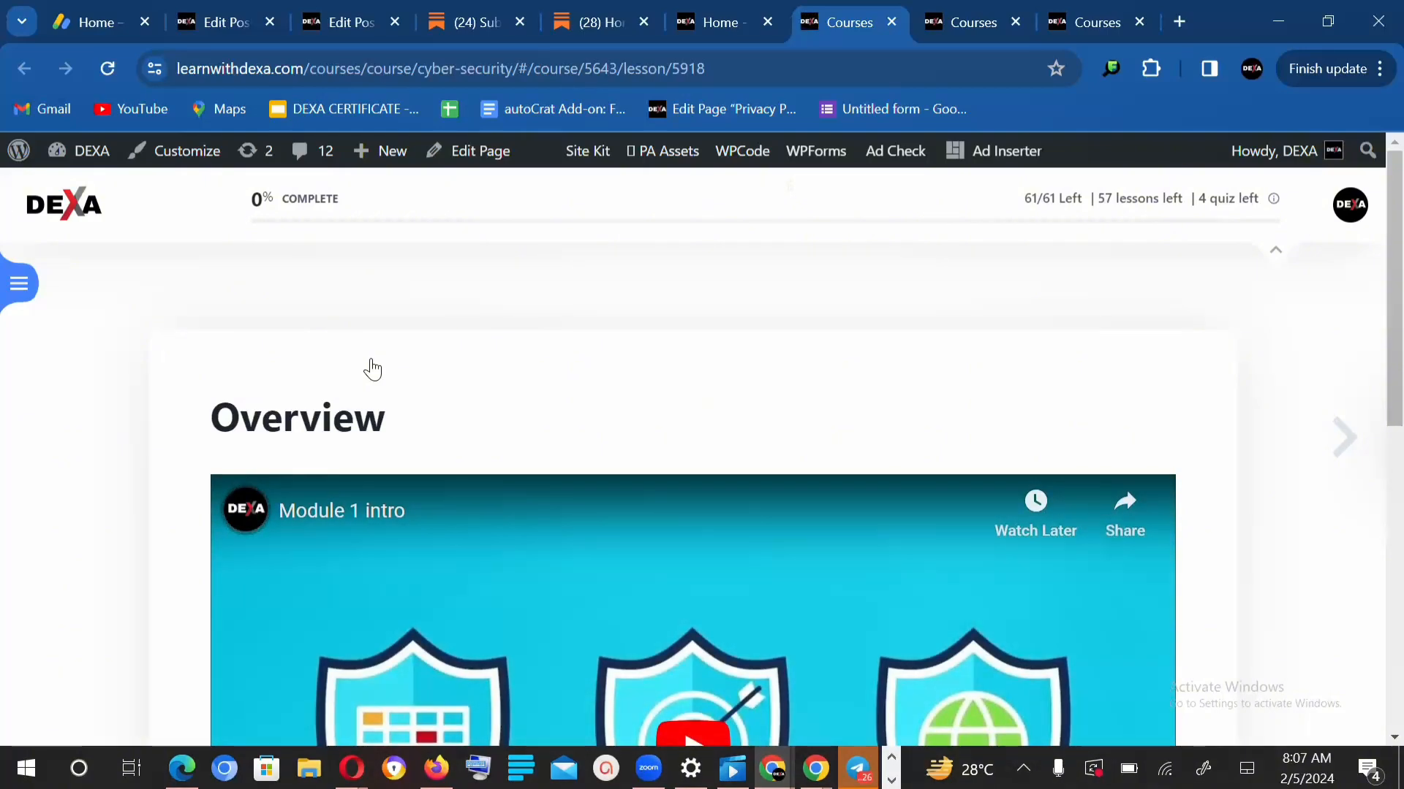
mouse_move(1343, 439)
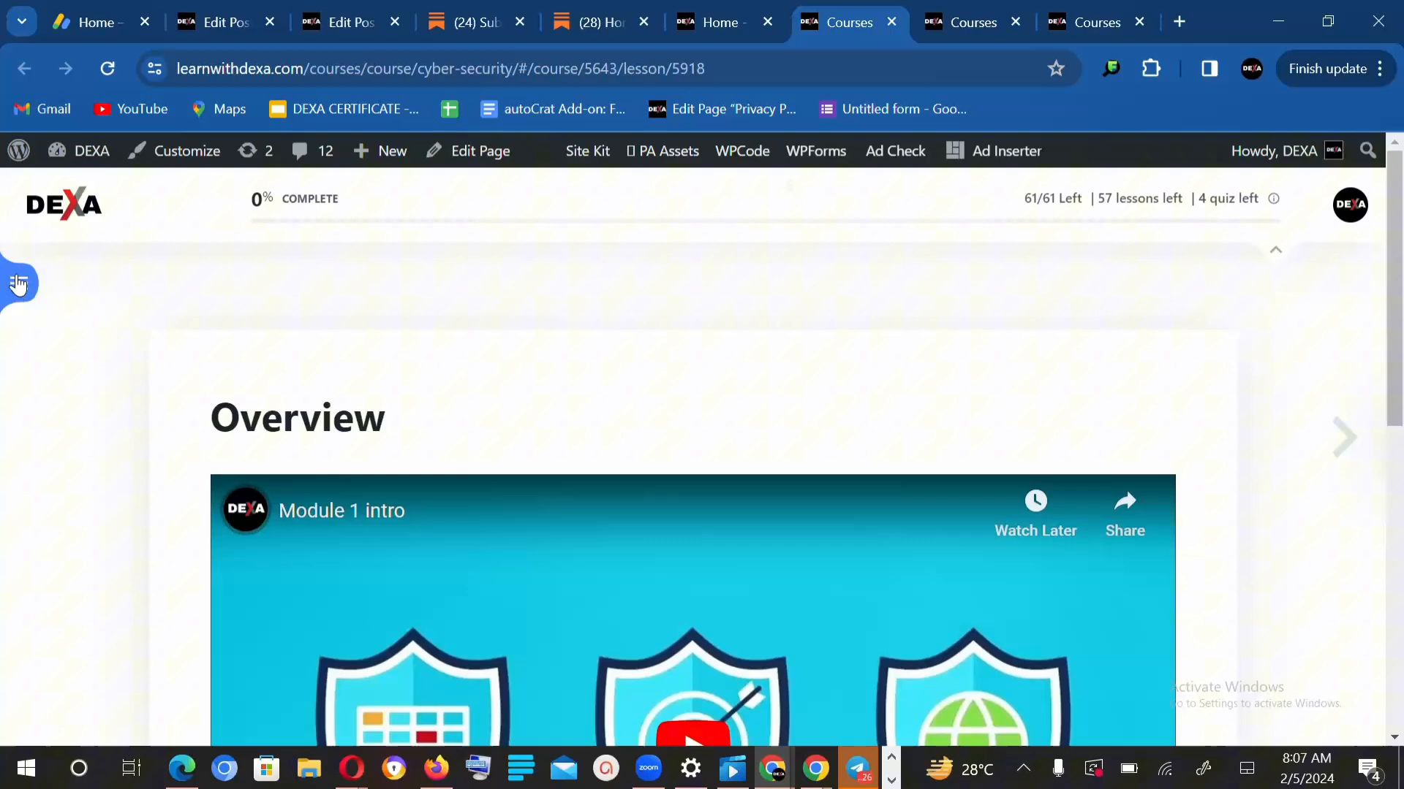
left_click(18, 284)
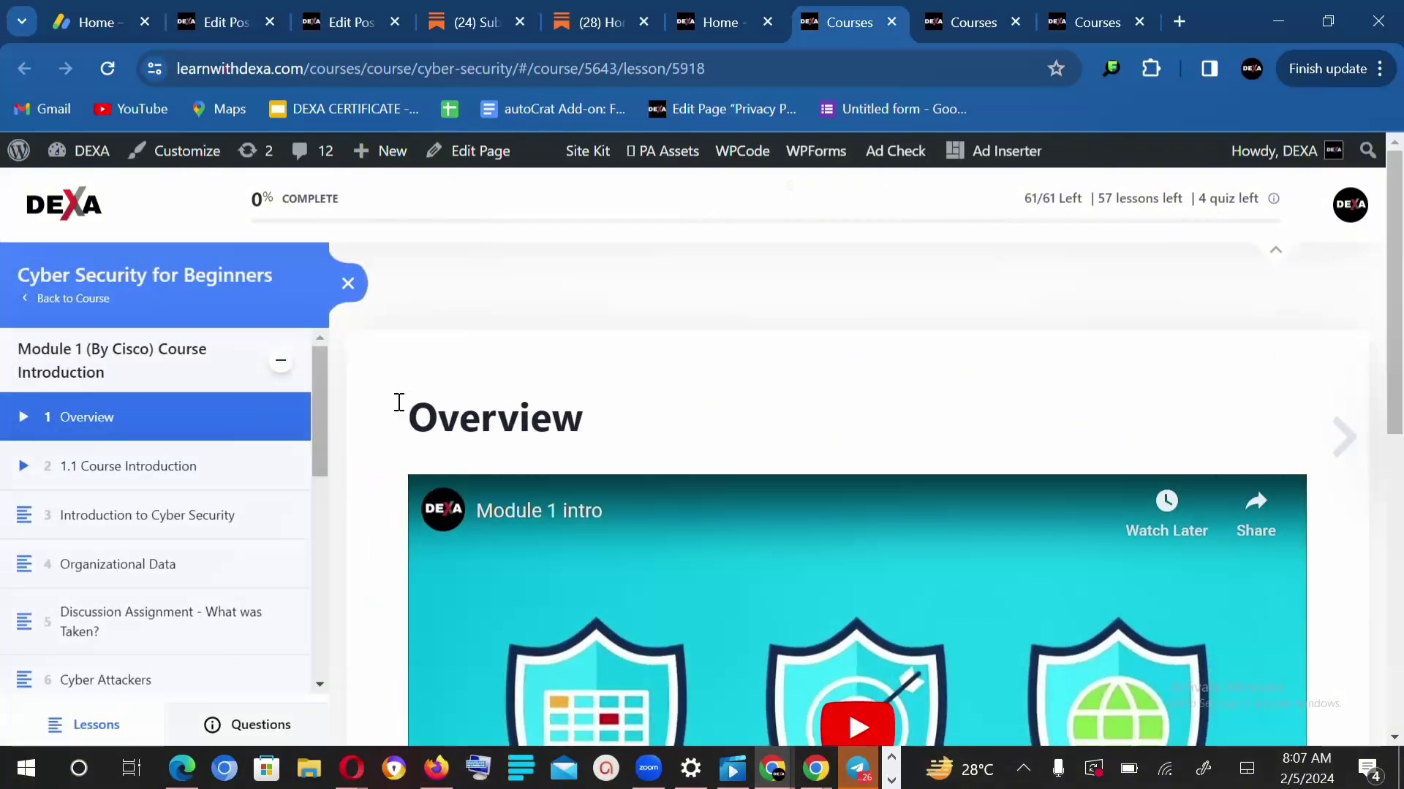
mouse_move(303, 300)
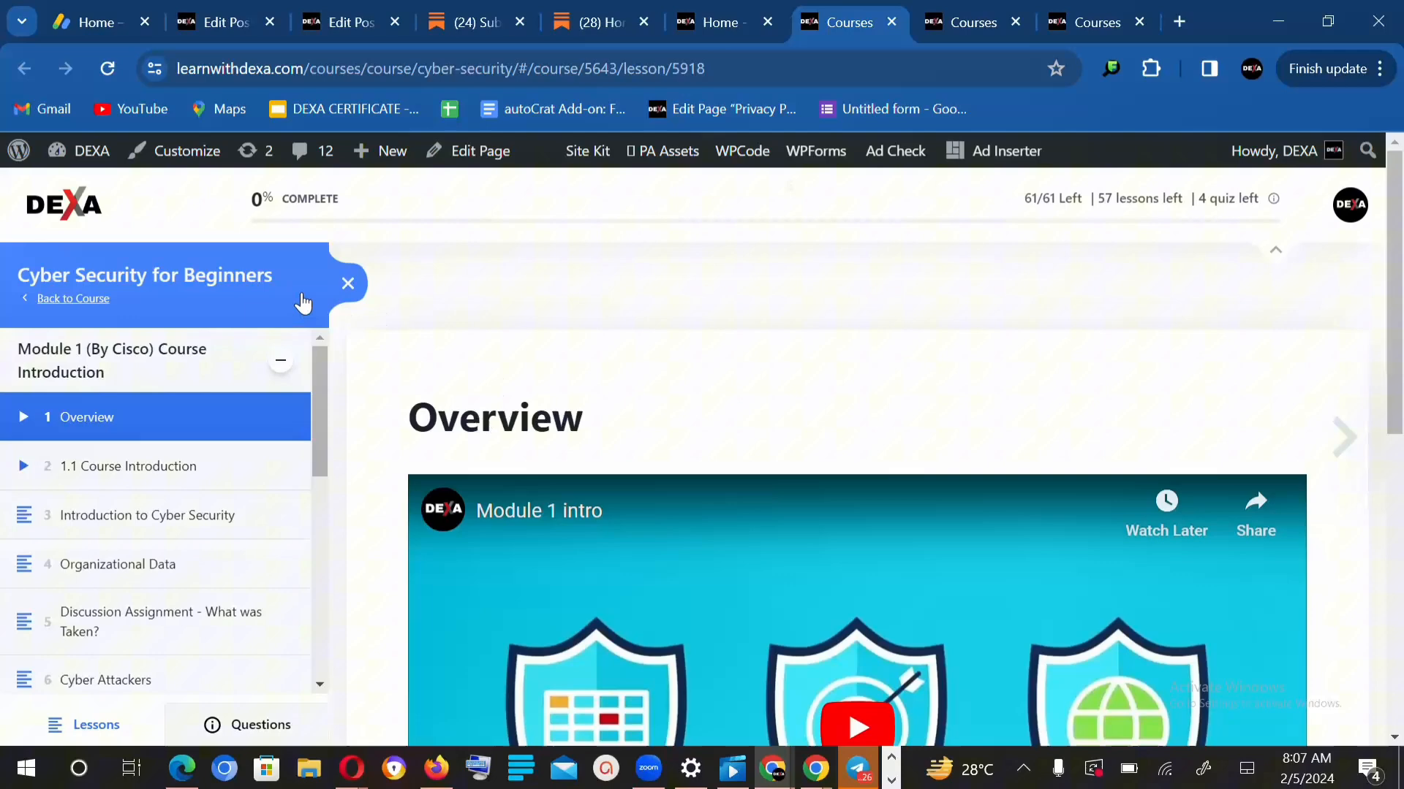
left_click(347, 284)
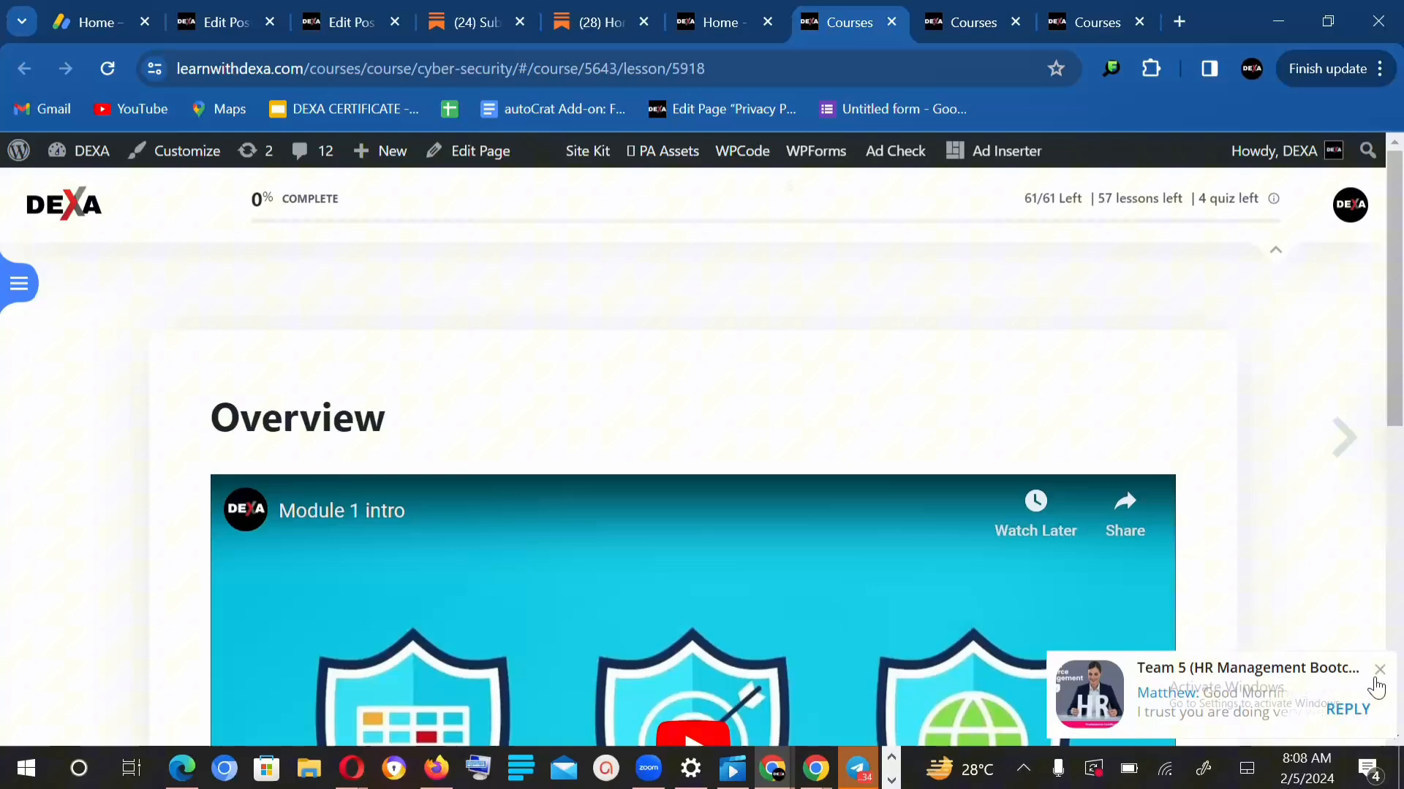
Dismiss the chat notification, scroll to the Module 1 intro video, and reveal hidden tray icons.
left_click(1379, 670)
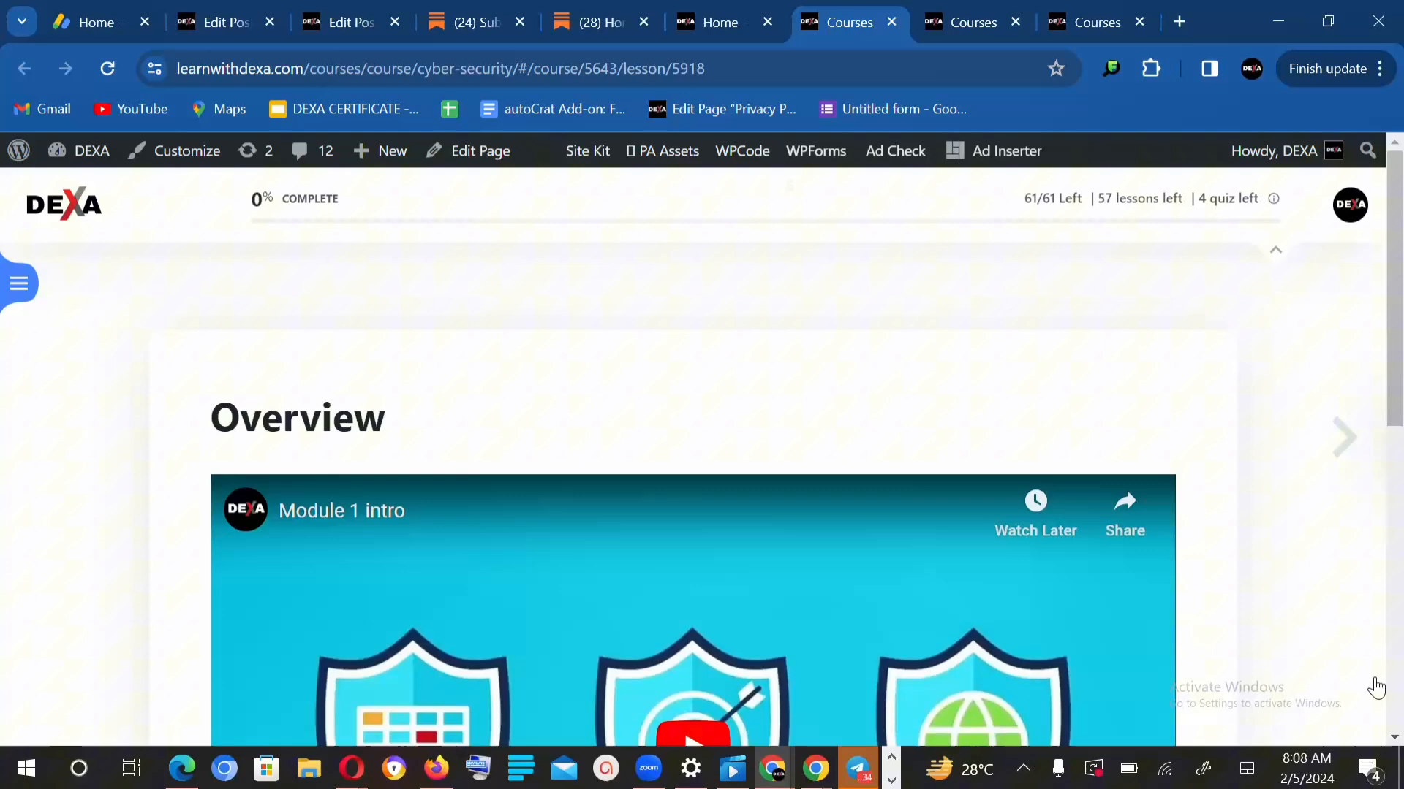
mouse_move(1215, 528)
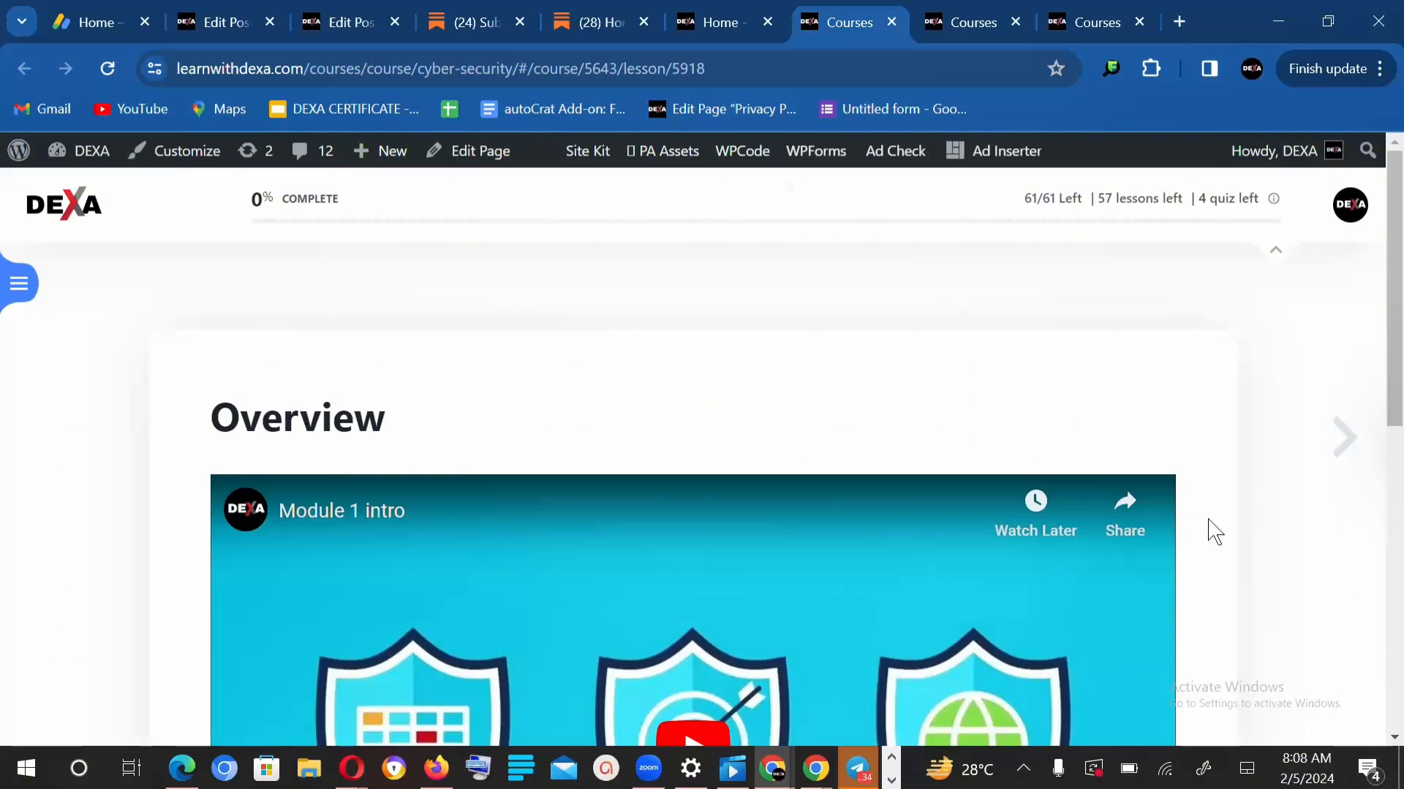
scroll("down", 3)
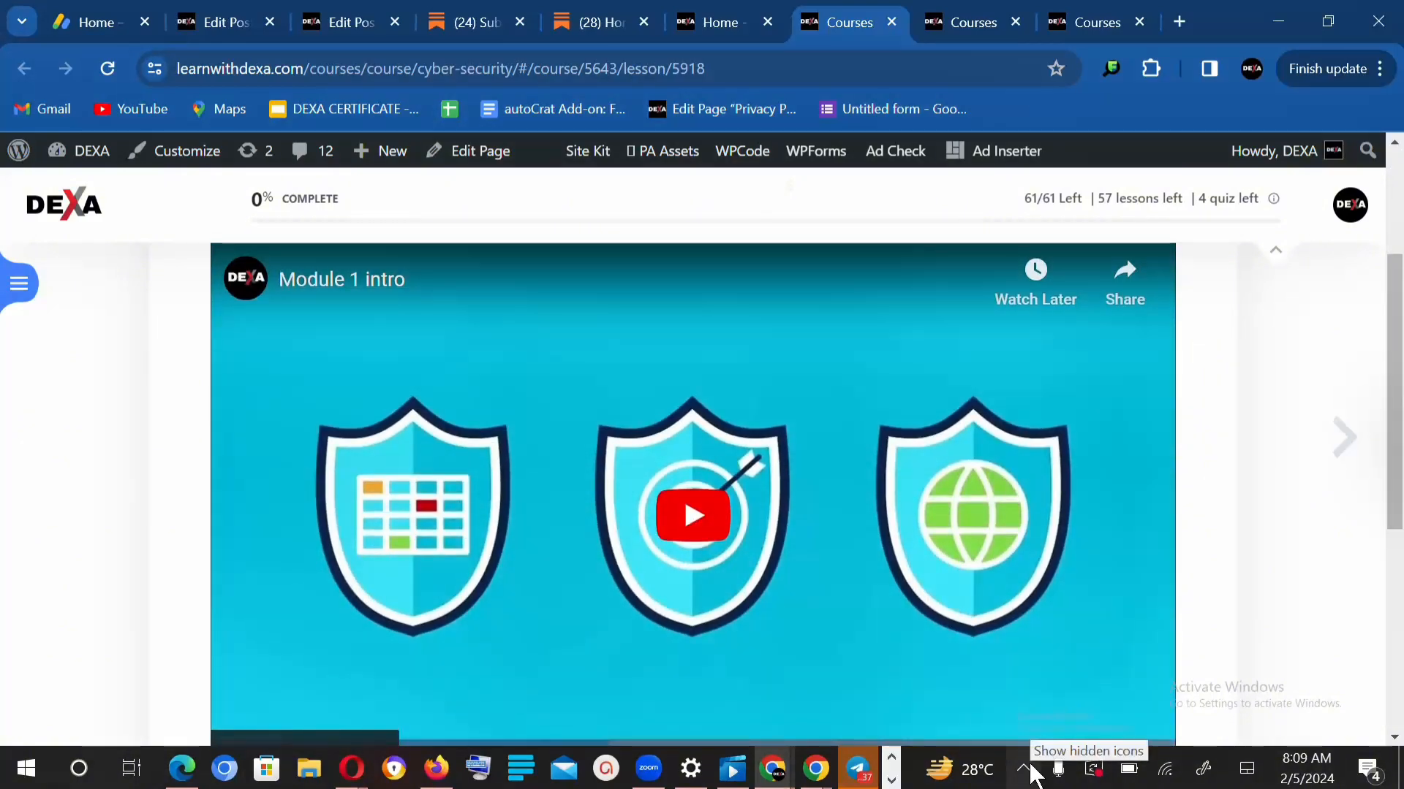
left_click(1025, 769)
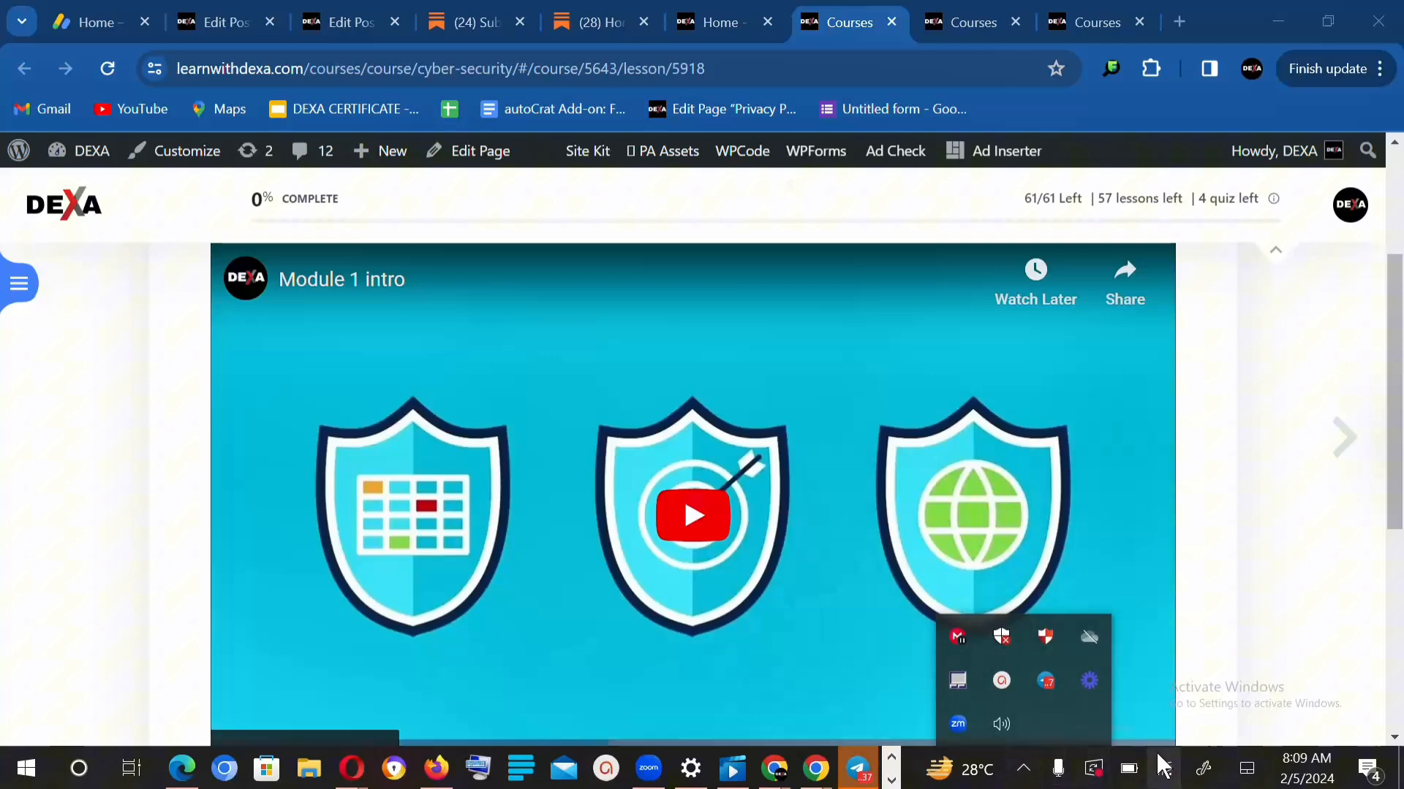